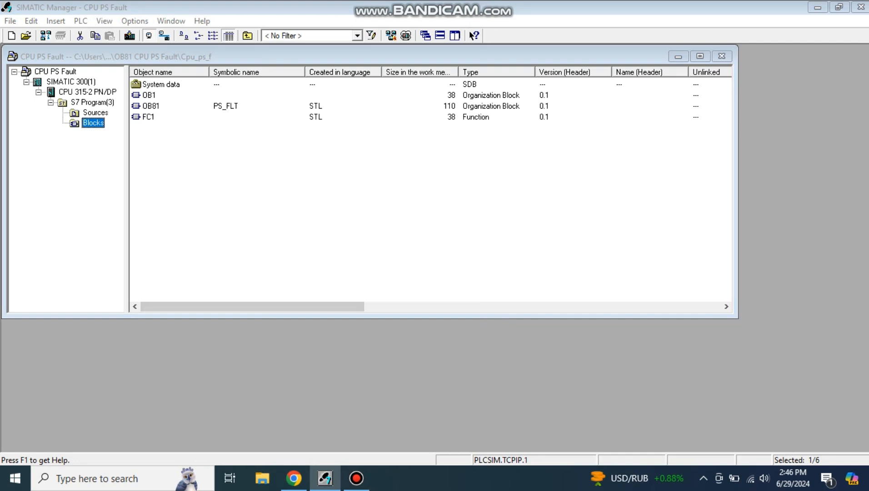
# Dismiss the Blocks menu without inserting, then select the SIMATIC 300(1) station's Hardware entry.
pyautogui.click(151, 106)
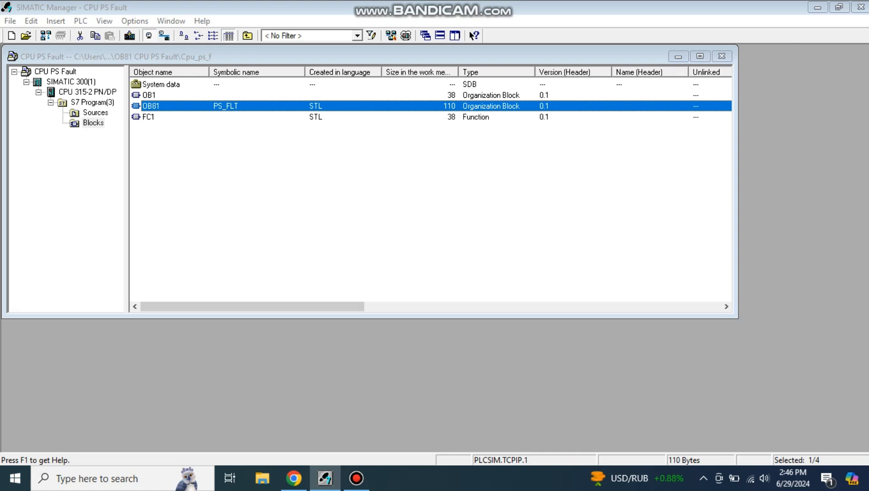
pyautogui.rightClick(151, 106)
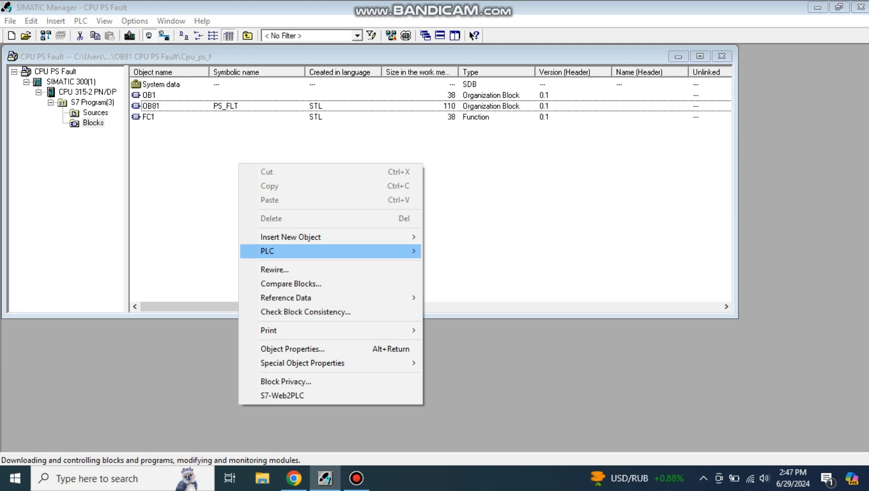
pyautogui.moveTo(290, 236)
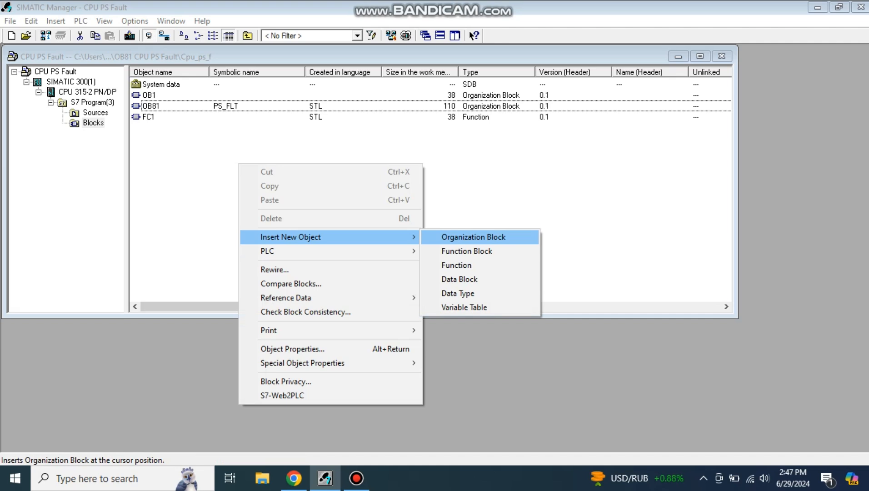
pyautogui.click(472, 236)
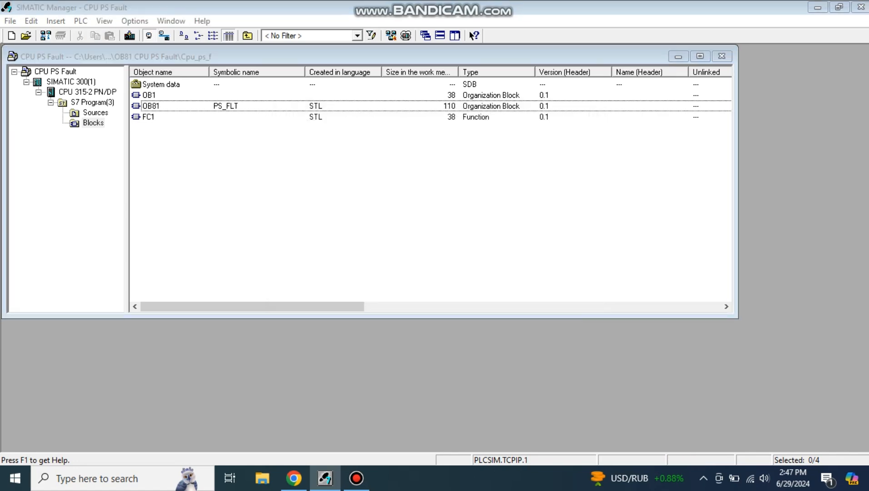
pyautogui.click(86, 92)
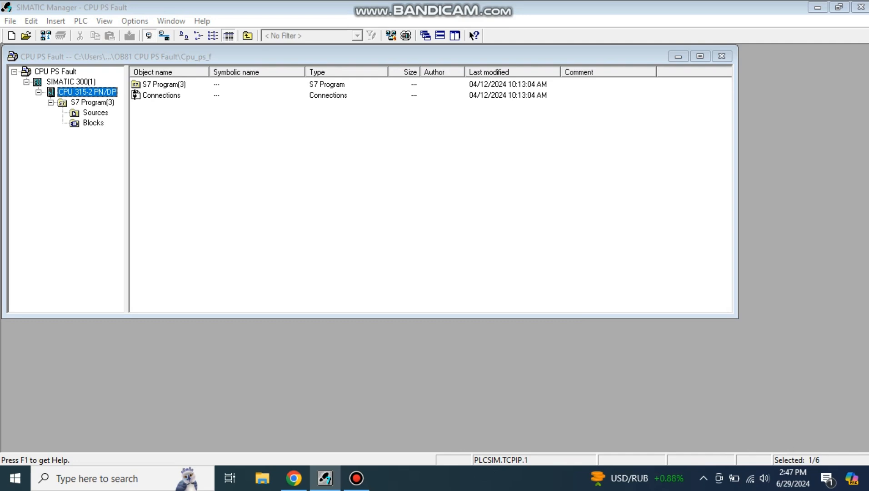
pyautogui.click(70, 81)
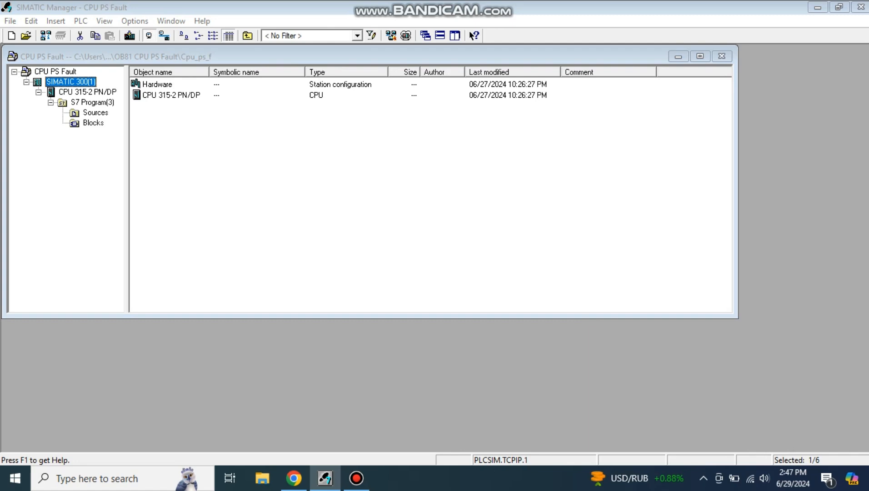
pyautogui.click(93, 103)
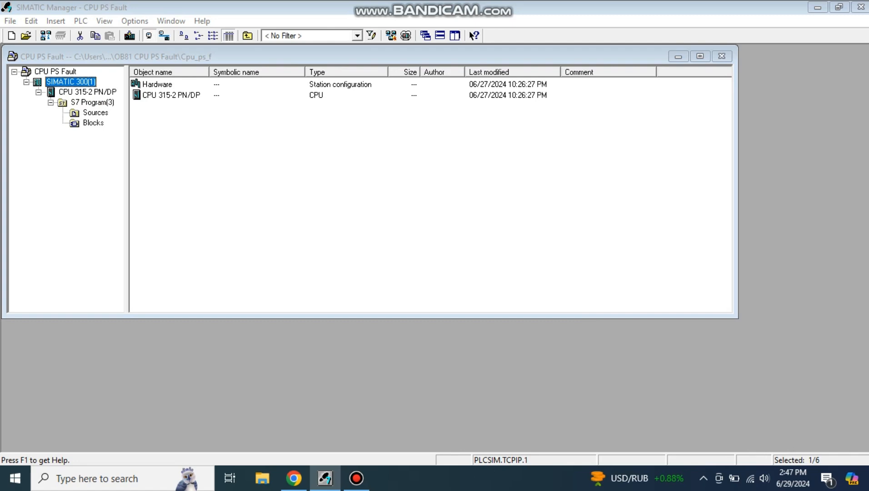
pyautogui.click(157, 84)
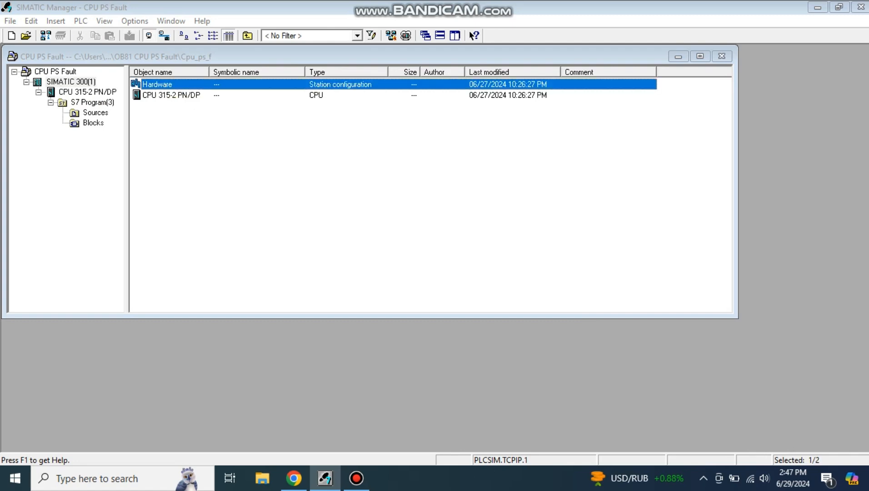
# Open HW Config and the CPU 315-2 PN/DP properties, where OB32 runs every 1000 ms.
pyautogui.doubleClick(157, 84)
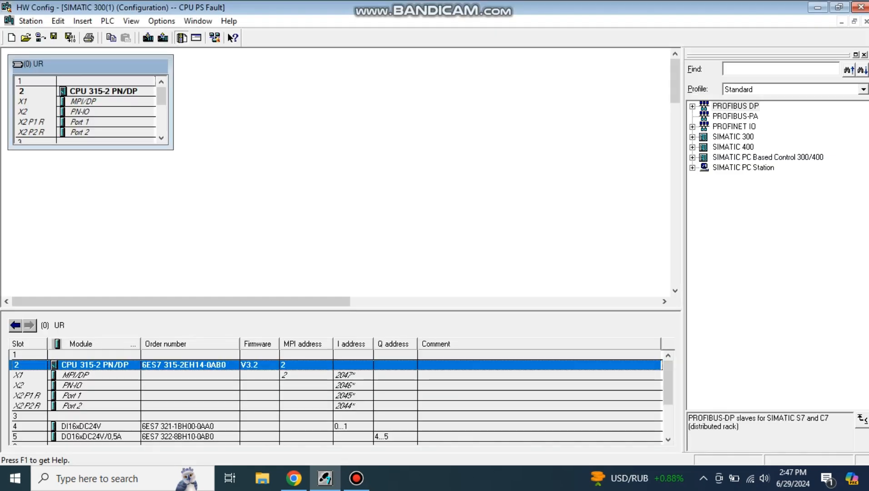
pyautogui.rightClick(94, 365)
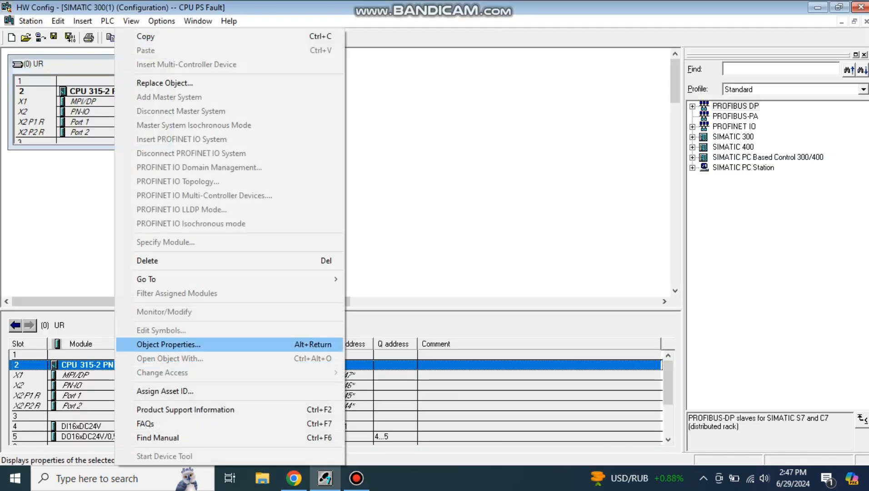
pyautogui.click(167, 344)
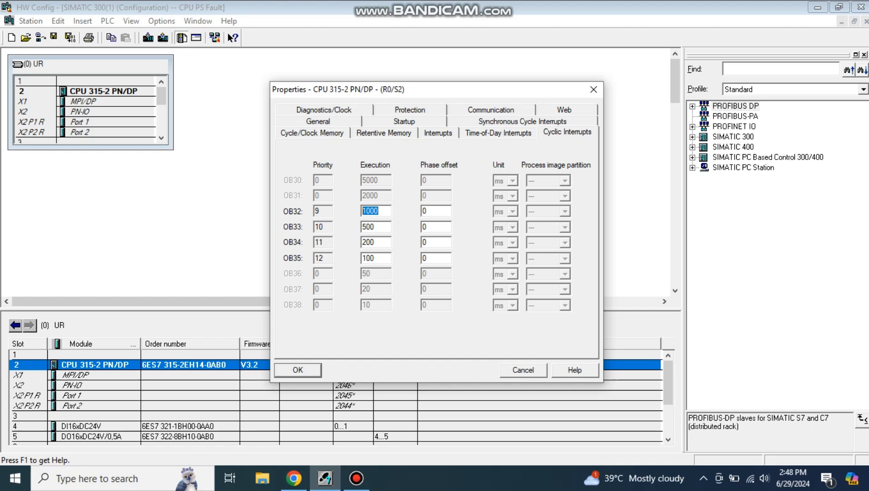
# Insert organization block OB32 (CYC_INT2) with language LAD into the Blocks folder.
pyautogui.click(297, 369)
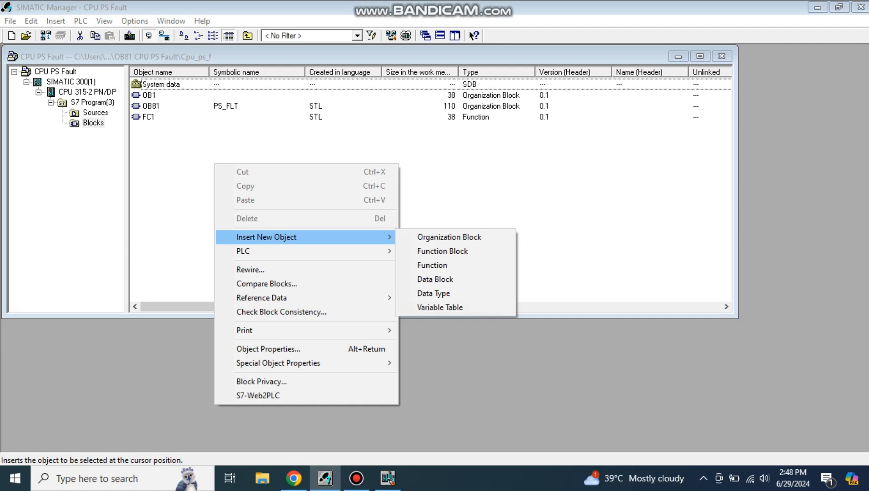
pyautogui.click(449, 237)
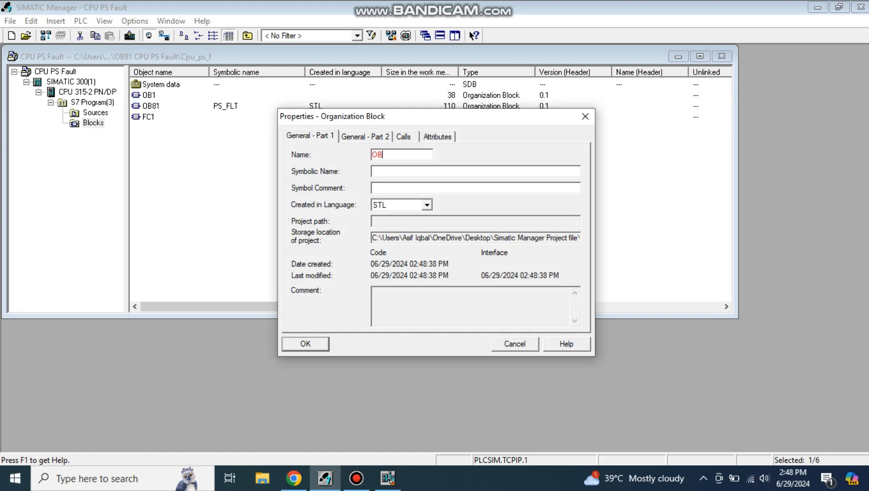
pyautogui.write('32')
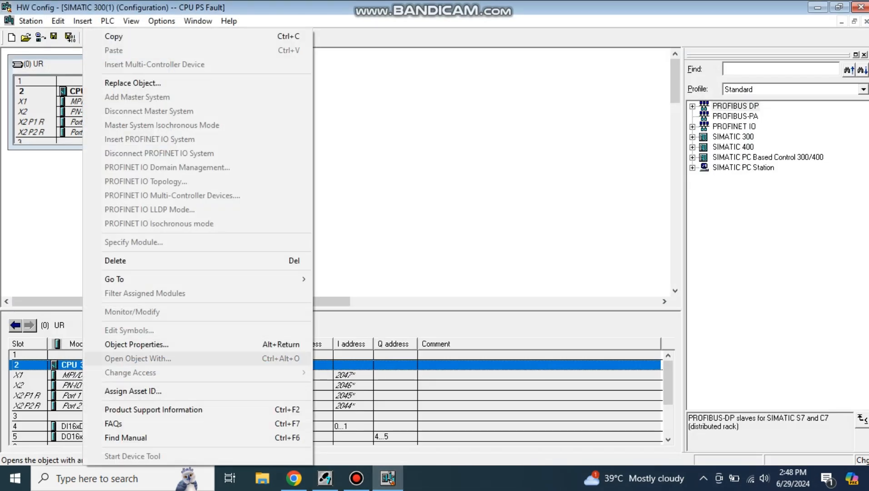
pyautogui.click(136, 344)
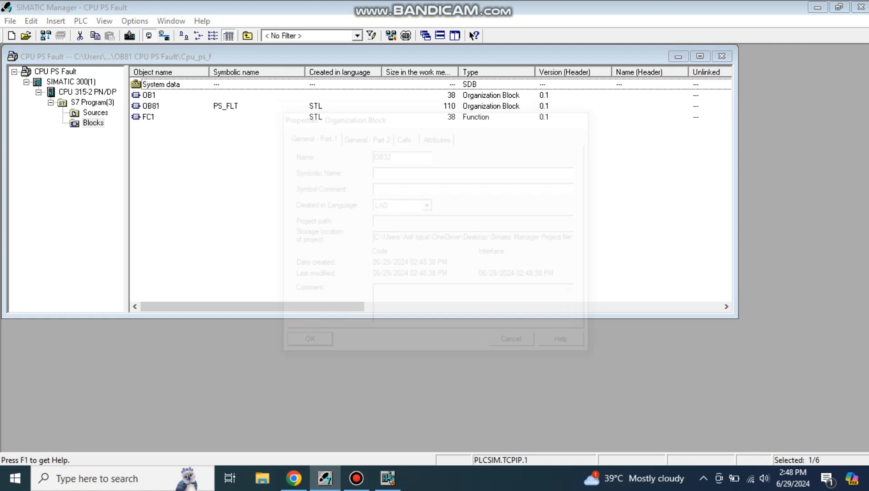
pyautogui.click(309, 339)
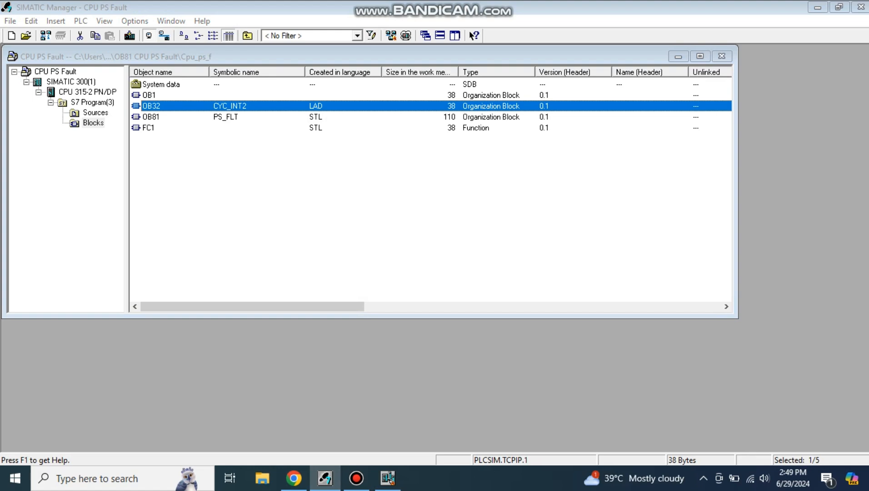
pyautogui.doubleClick(151, 106)
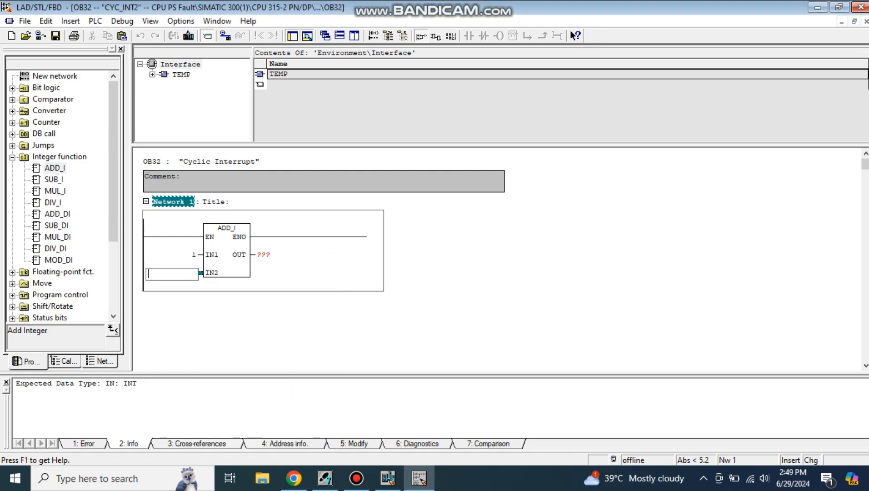
# Enter MW100 as the IN2 operand of the ADD_I box.
pyautogui.write('m')
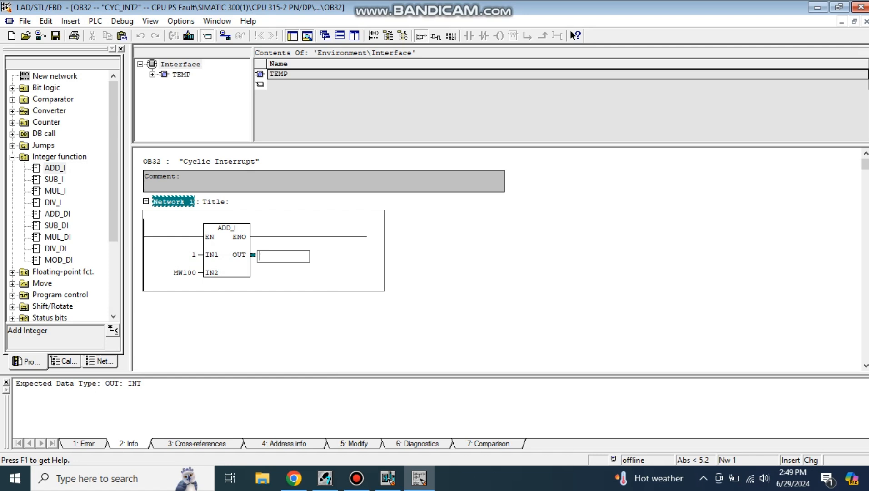
pyautogui.write('mw1')
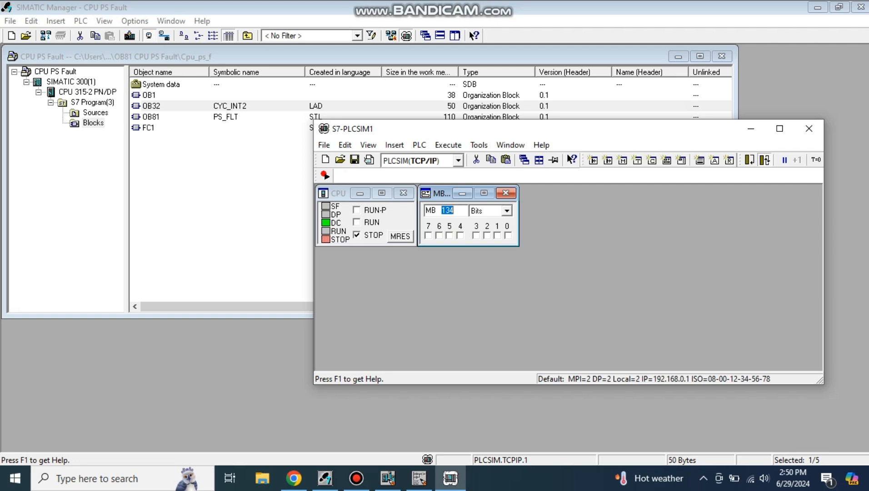
# Download all 4 blocks to PLCSIM, accepting the OB32-in-use warning and CPU STOP.
pyautogui.click(375, 210)
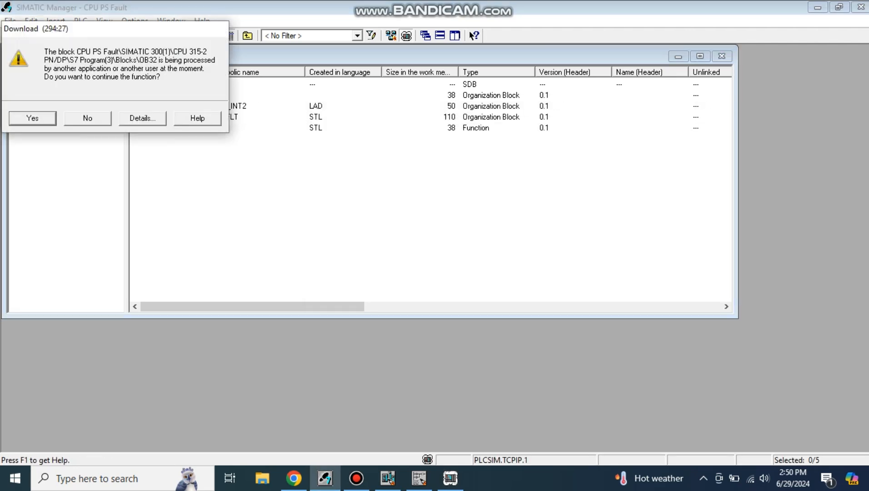
pyautogui.click(32, 118)
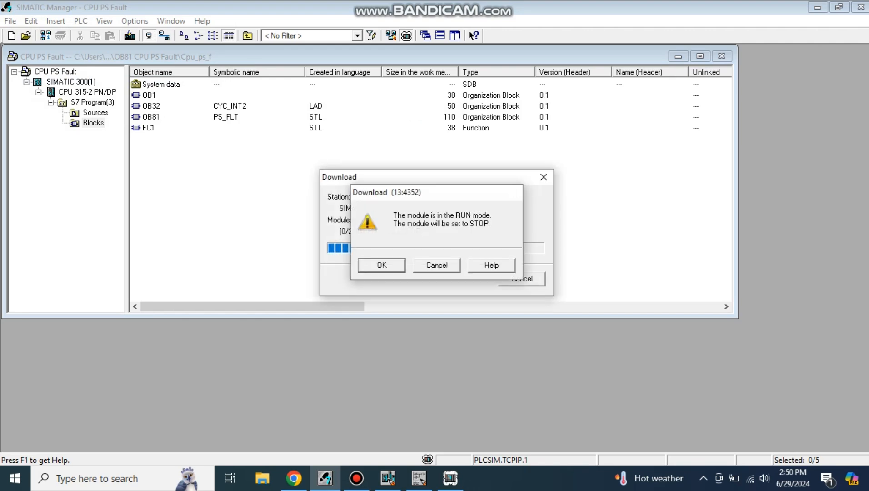
pyautogui.click(381, 264)
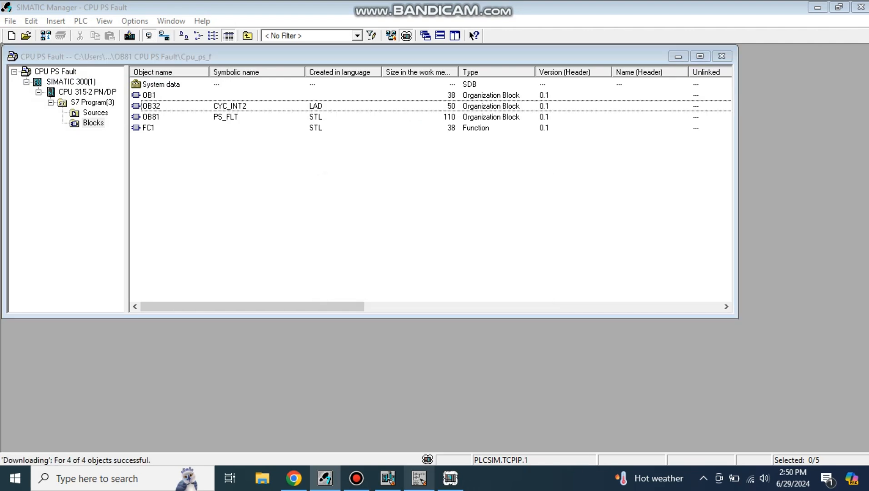
# Open OB32 in the LAD/STL/FBD editor to review the ADD_I network.
pyautogui.doubleClick(151, 106)
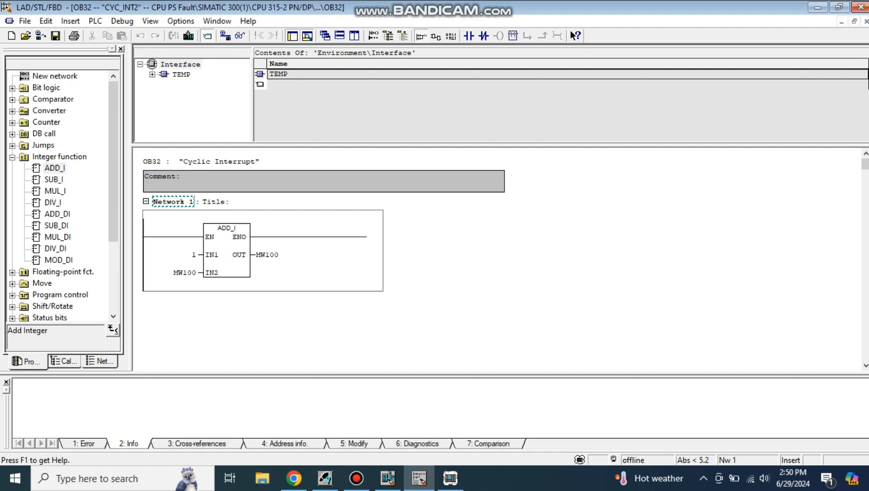
pyautogui.click(240, 35)
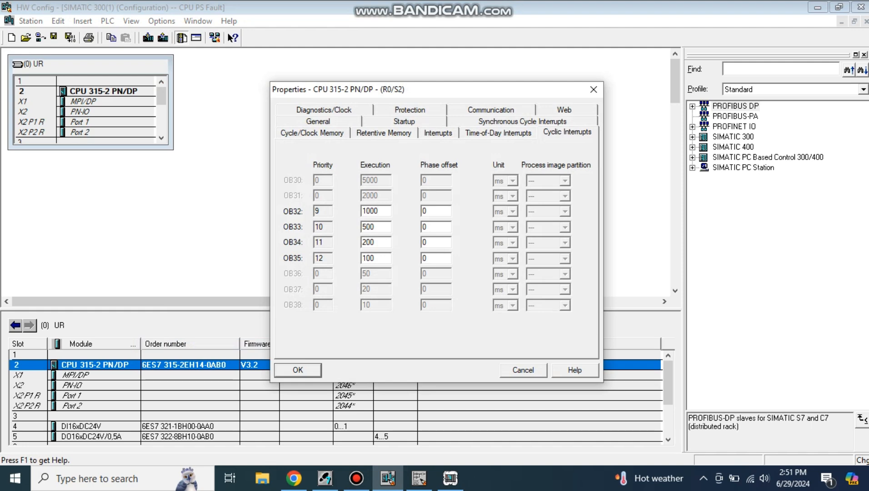
# Set OB32's cyclic interrupt execution to 2000 ms and confirm with OK.
pyautogui.click(297, 370)
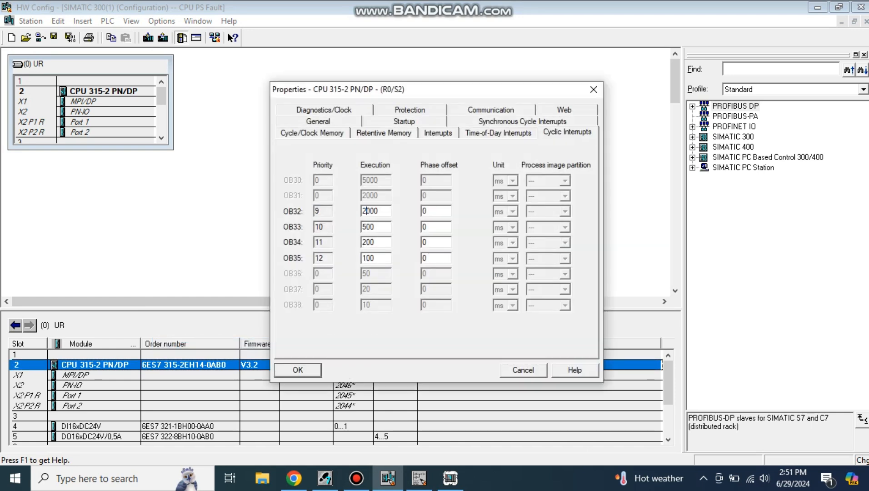
pyautogui.click(297, 369)
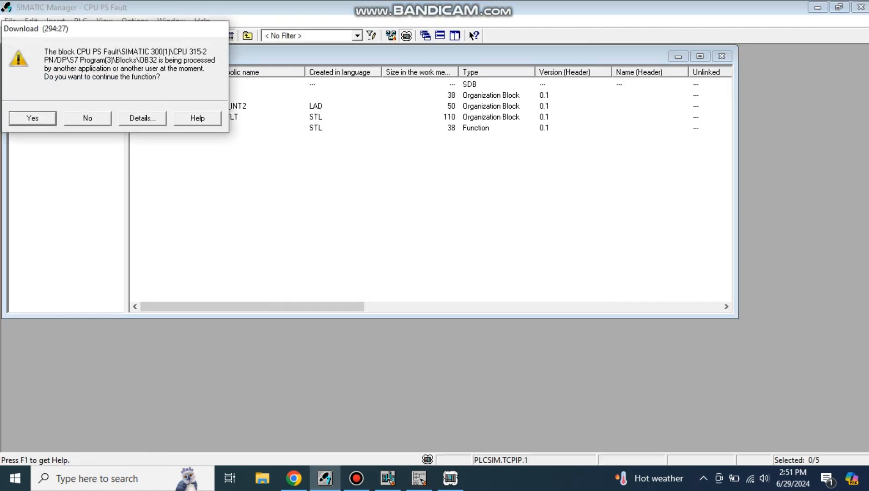
# Download the blocks with system data to PLCSIM, then reopen HW Config.
pyautogui.click(32, 117)
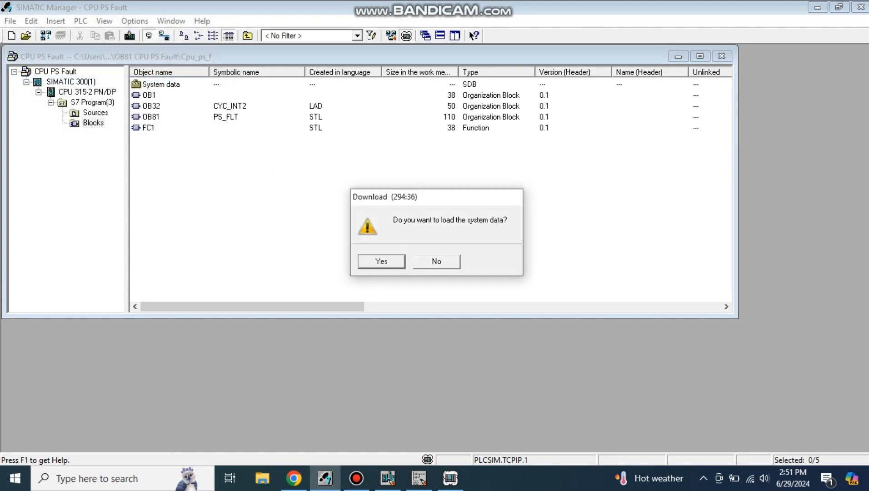
pyautogui.click(380, 261)
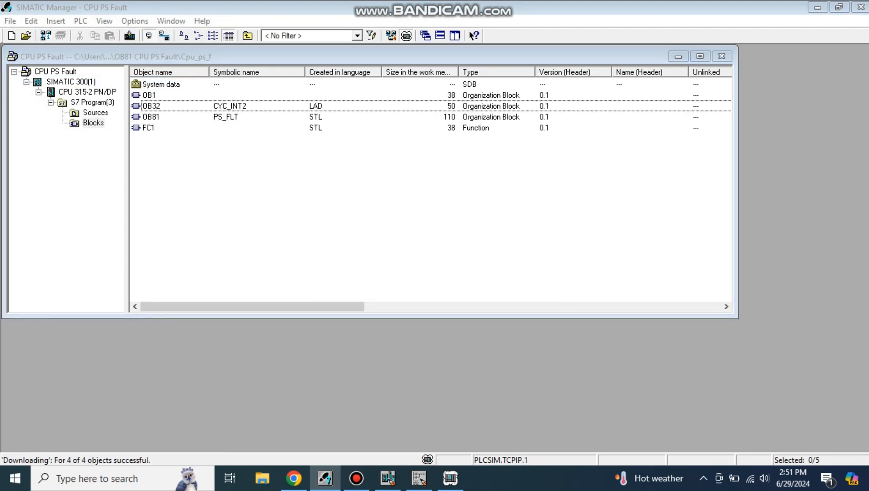
pyautogui.doubleClick(151, 106)
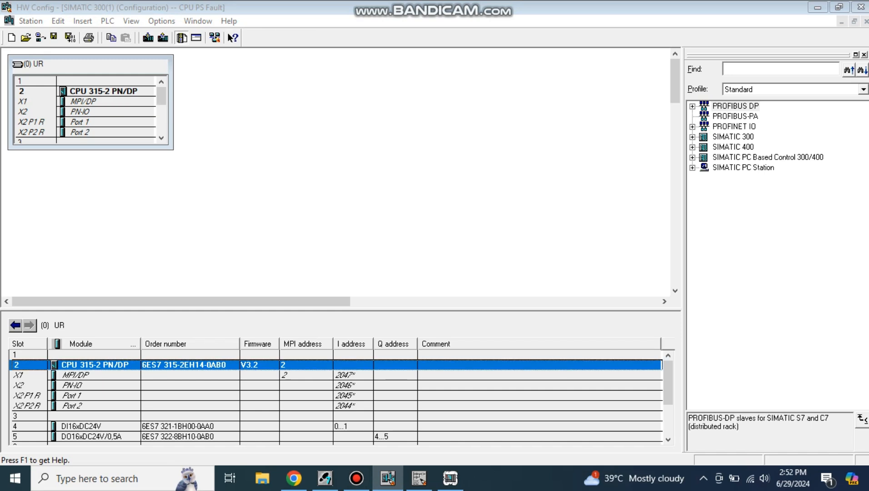
pyautogui.rightClick(94, 364)
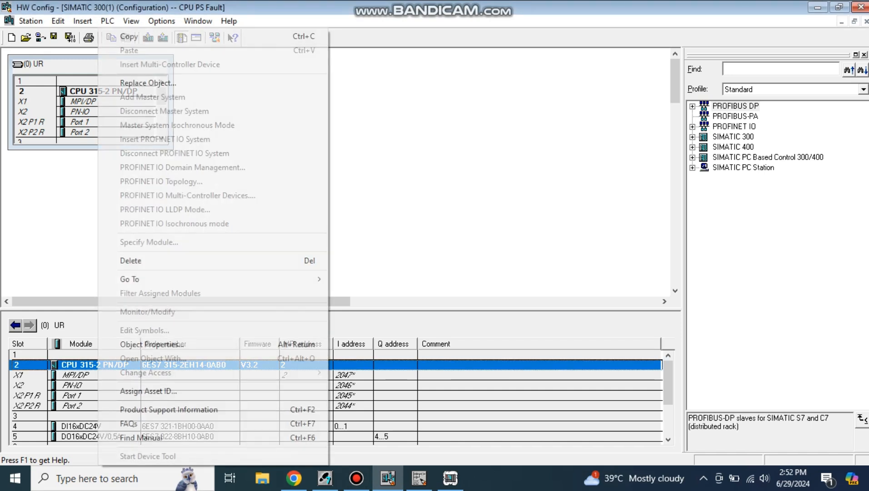
pyautogui.click(153, 344)
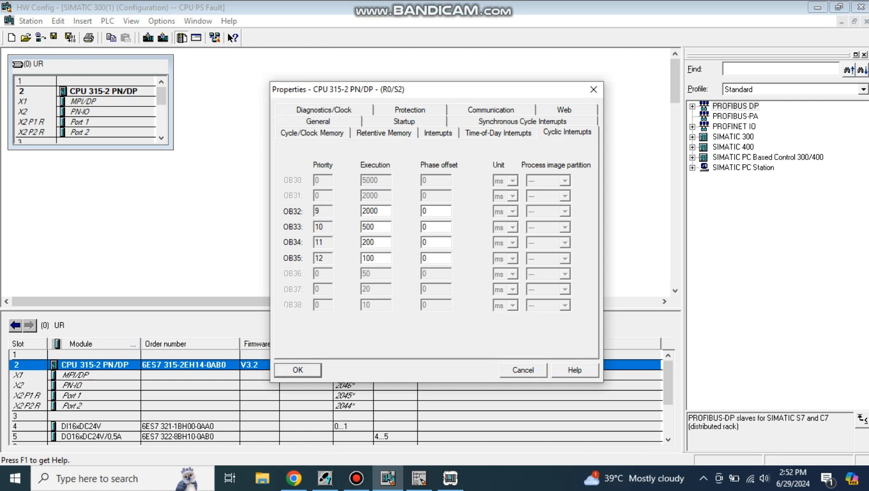
pyautogui.click(376, 258)
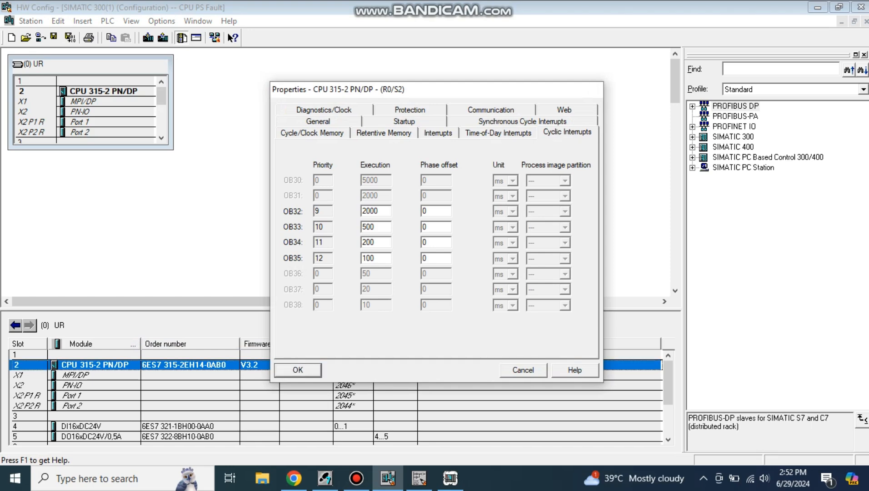
pyautogui.click(297, 369)
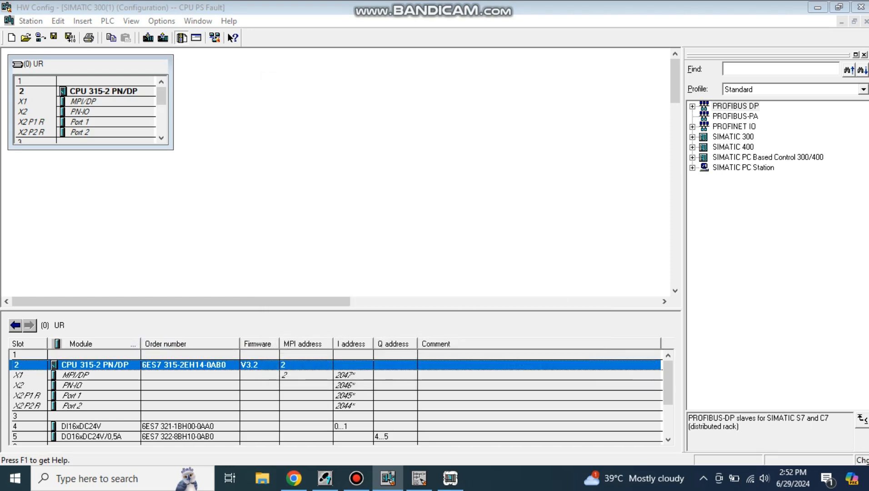